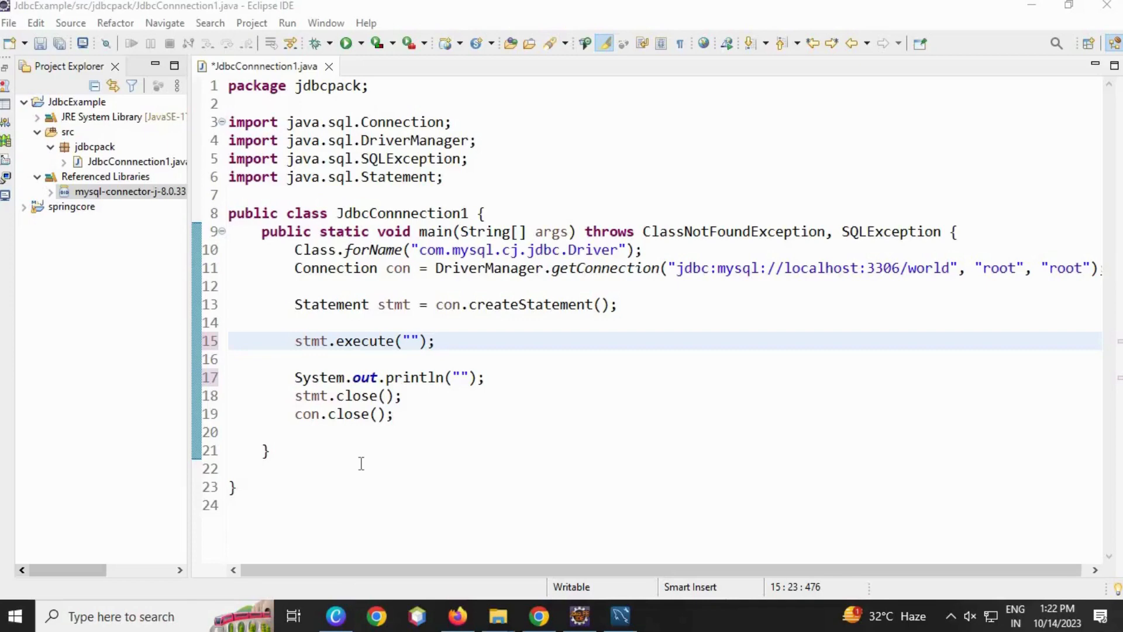
mouse_move(412, 341)
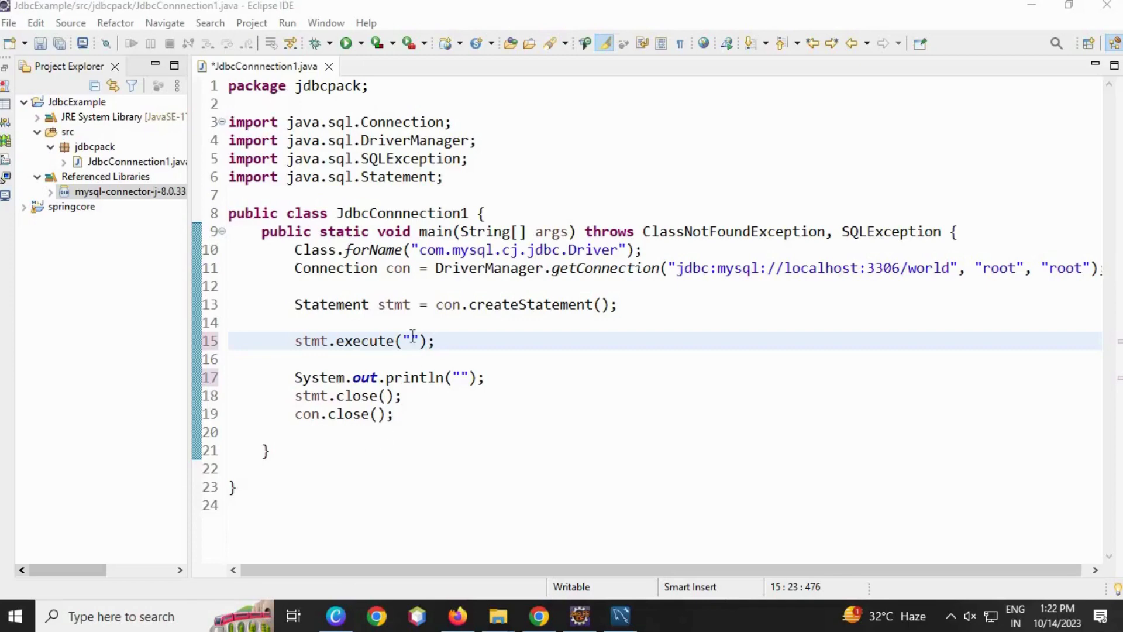
Write insert into product values(1,'pen',100) as the stmt.execute argument.
type("insert")
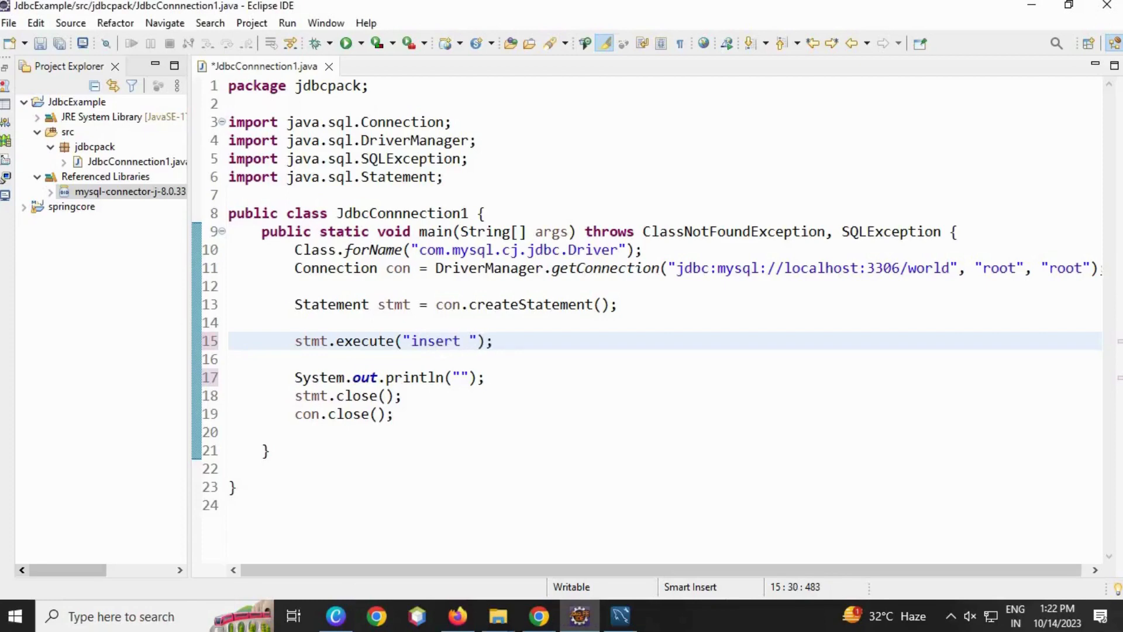
type("into")
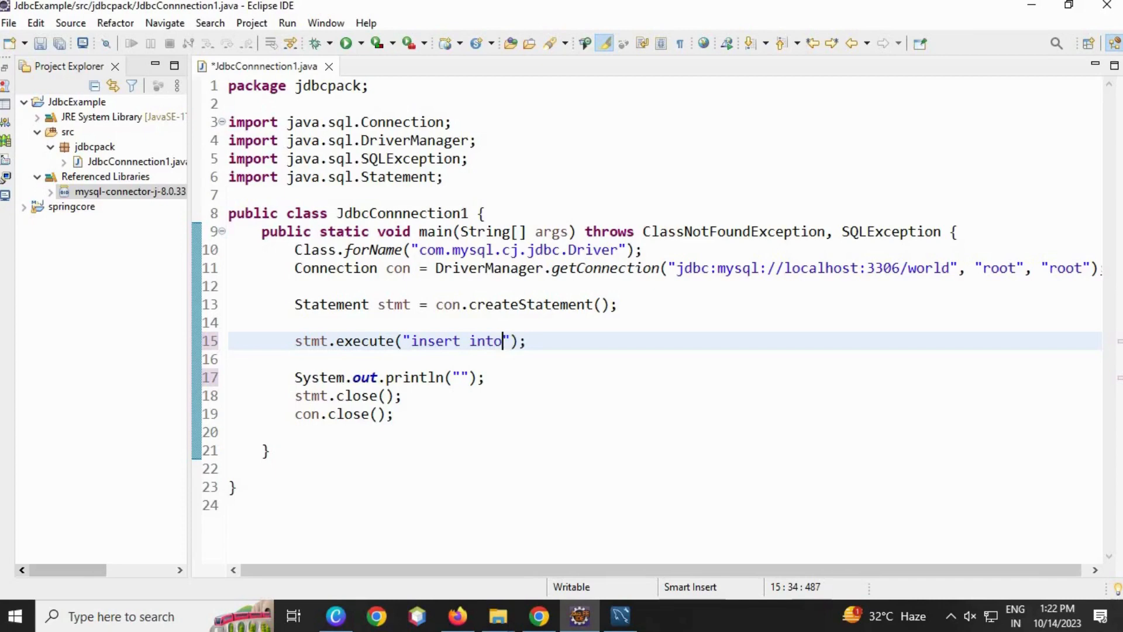
type("pr")
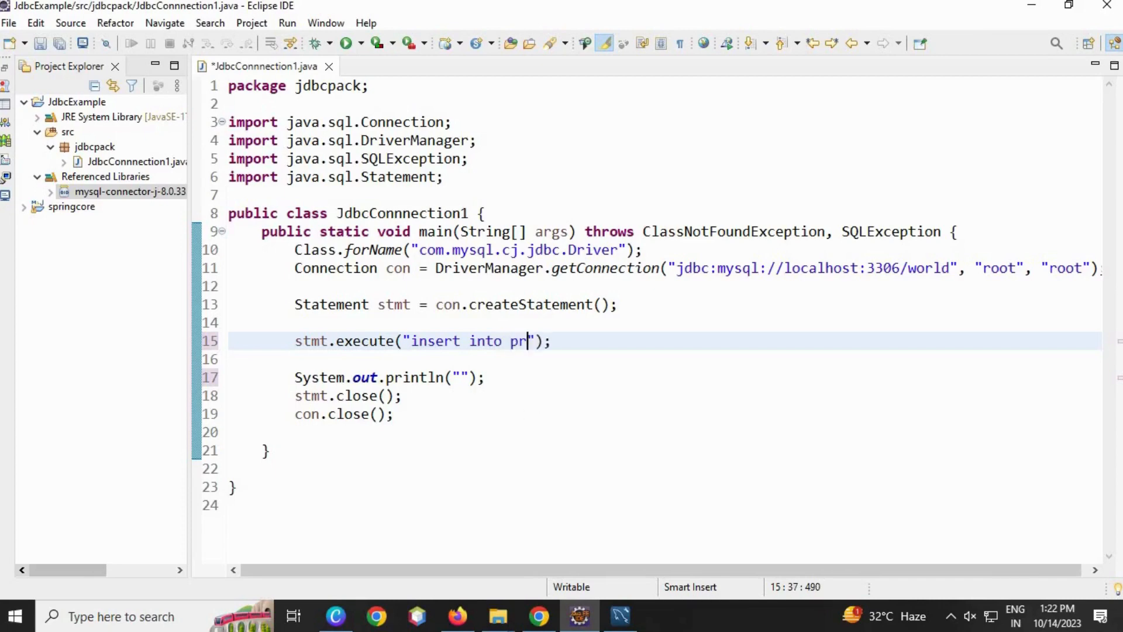
type("oduct")
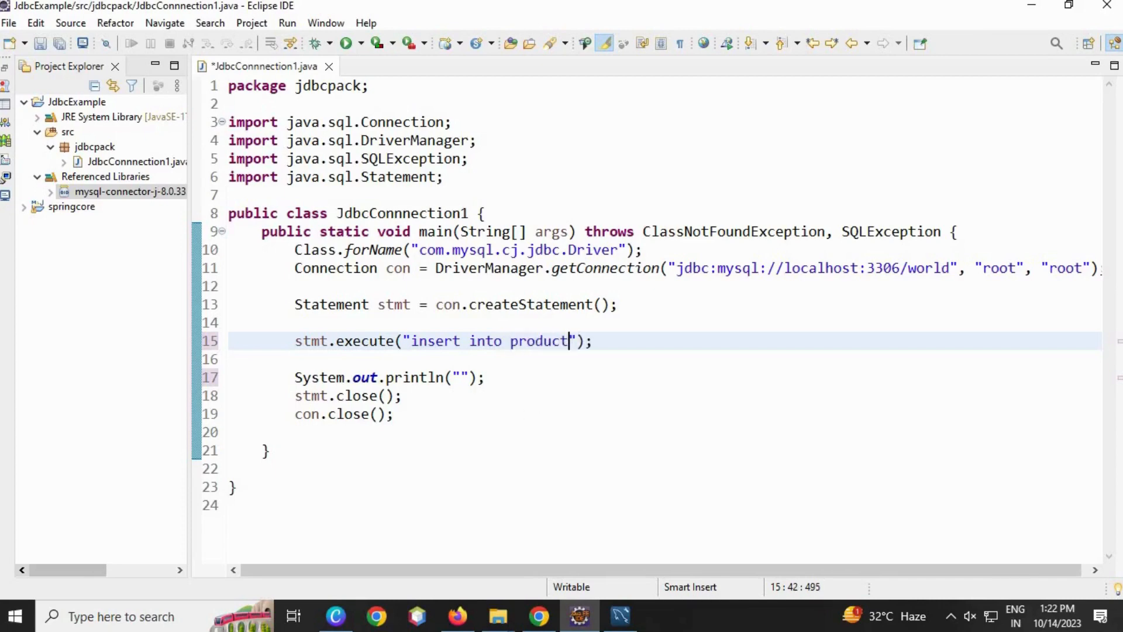
type("val")
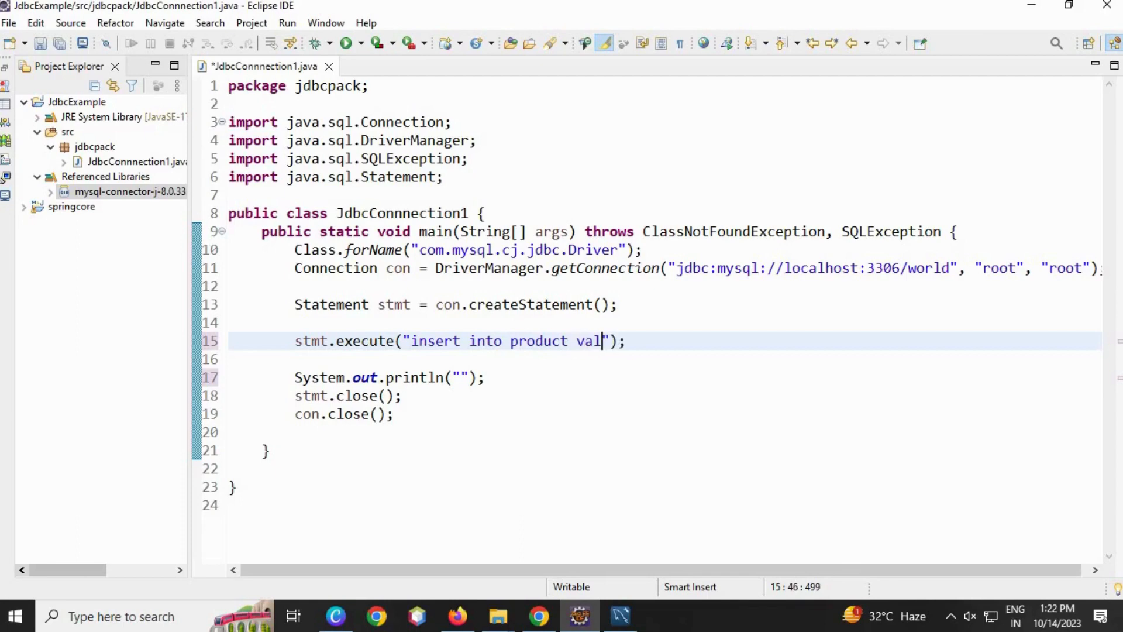
type("u")
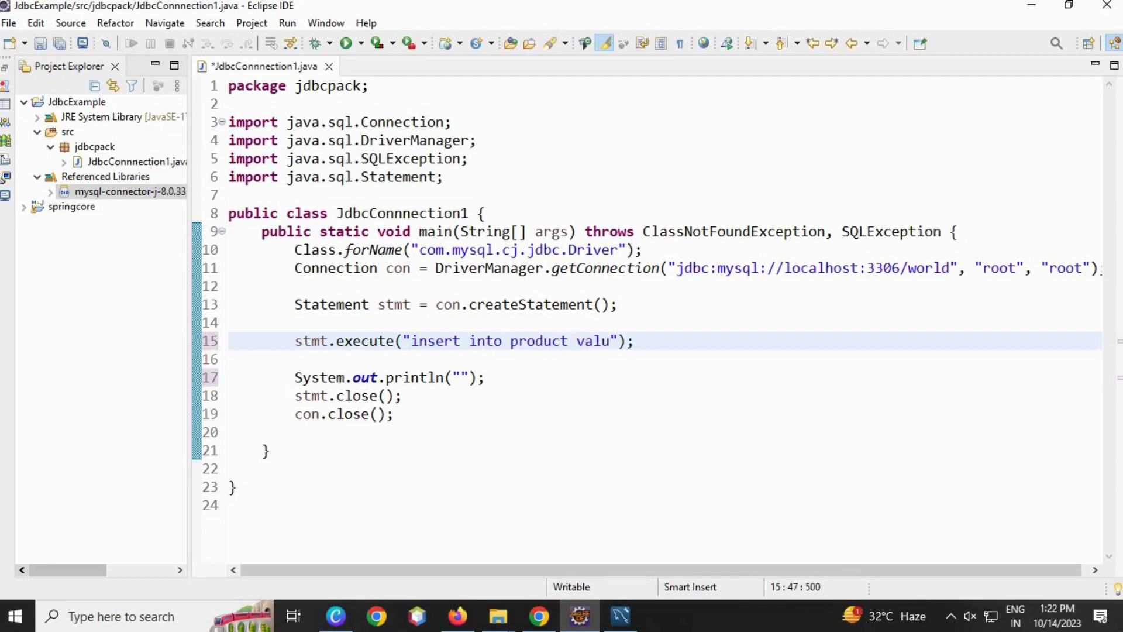
type("es")
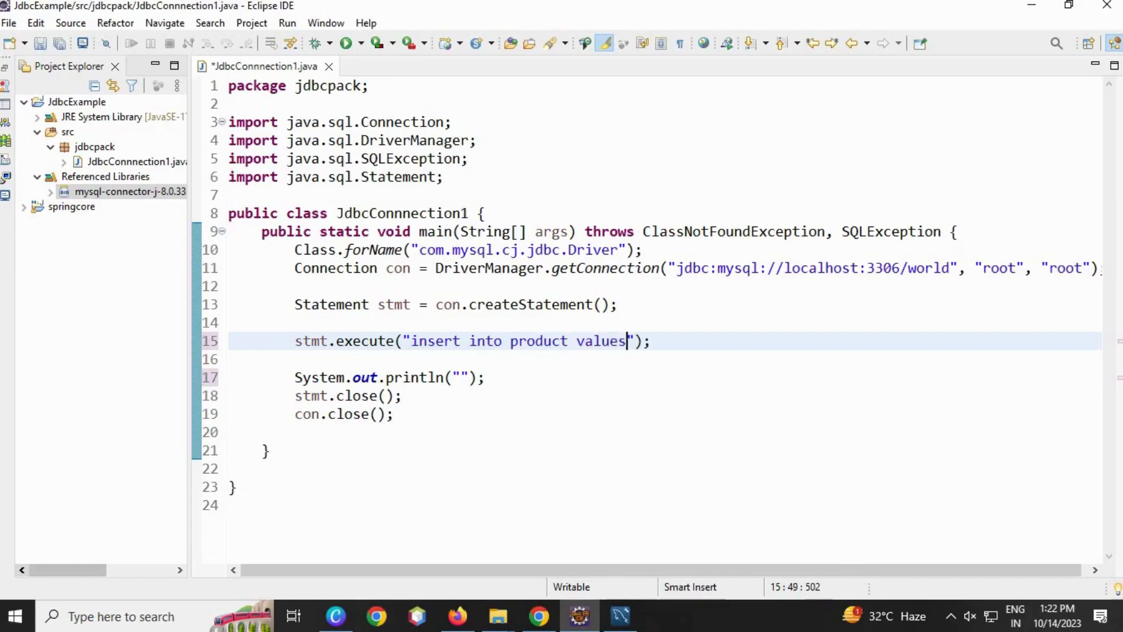
type("()")
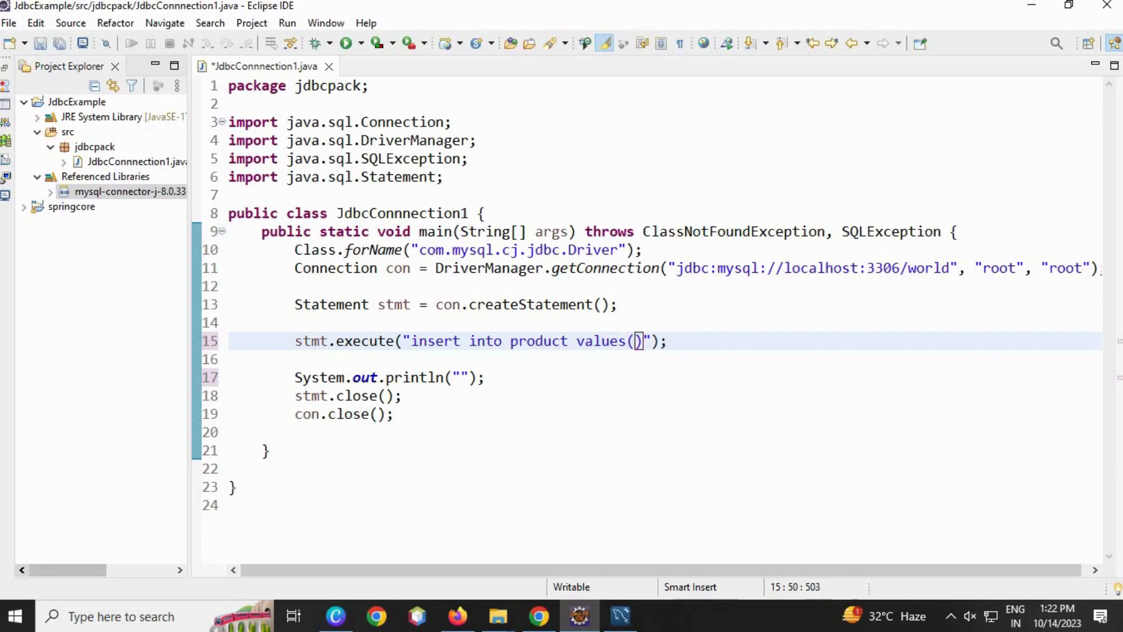
type("1")
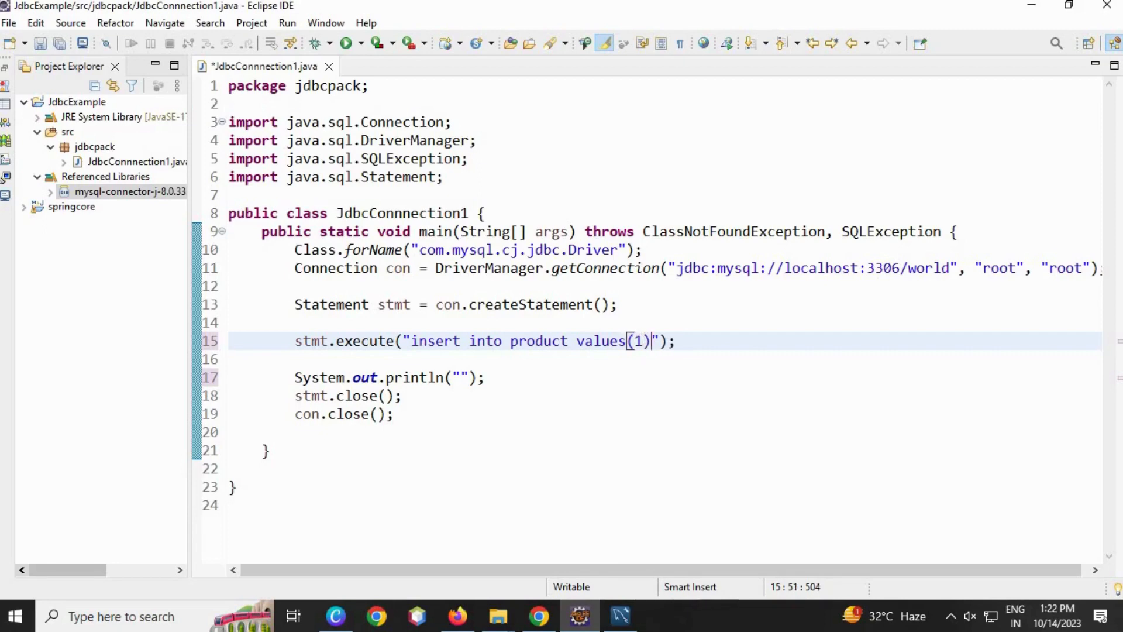
type(",'")
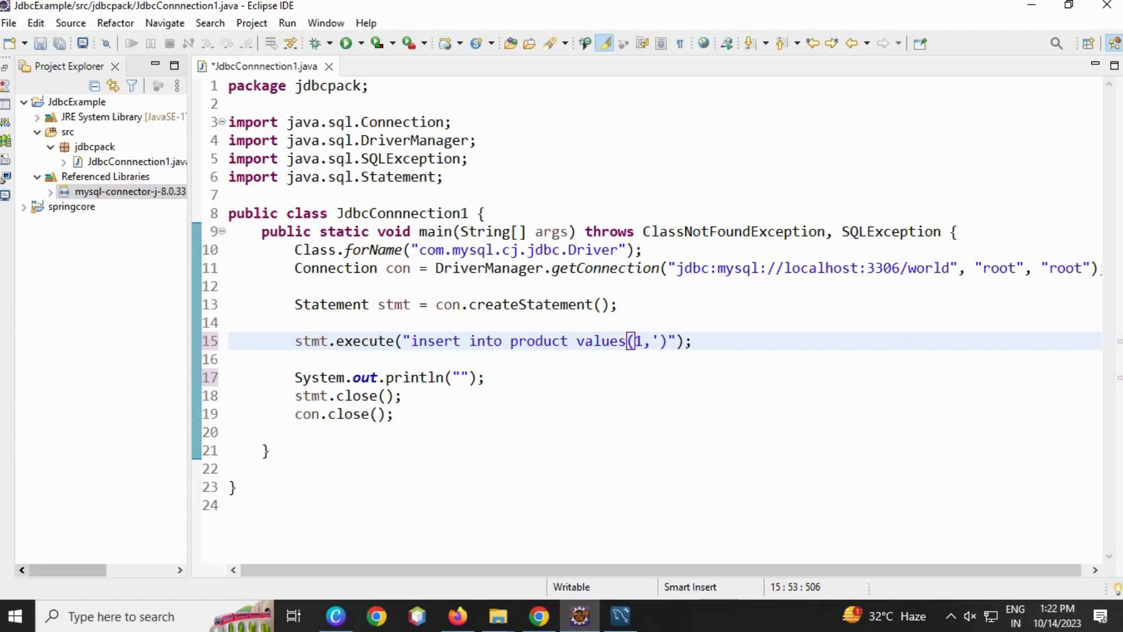
type("pen")
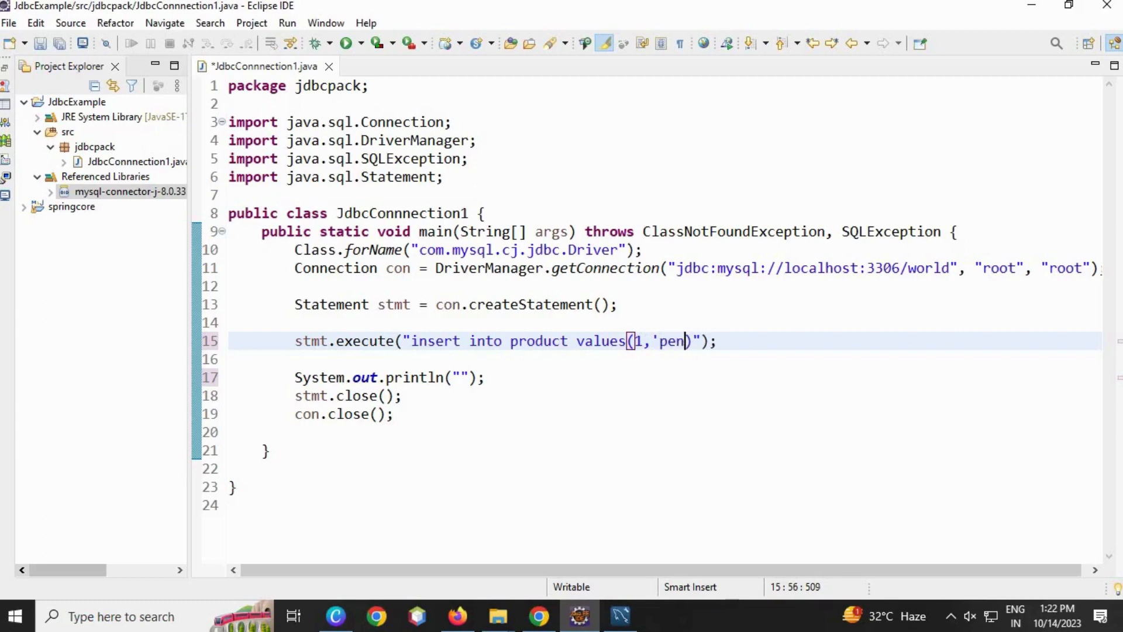
type(",")
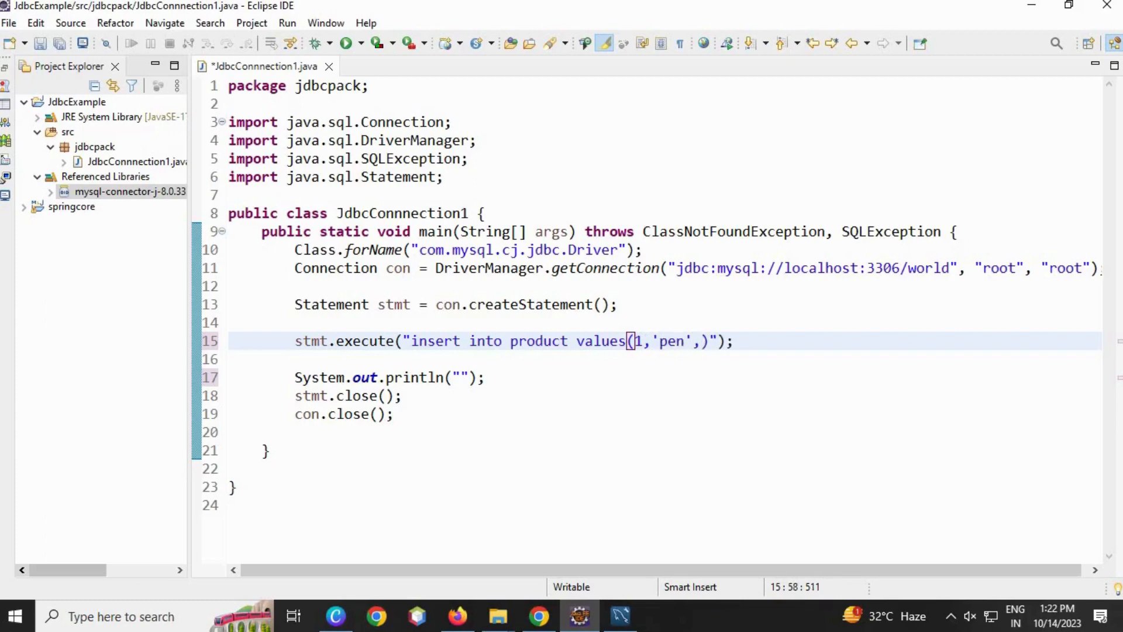
type("100")
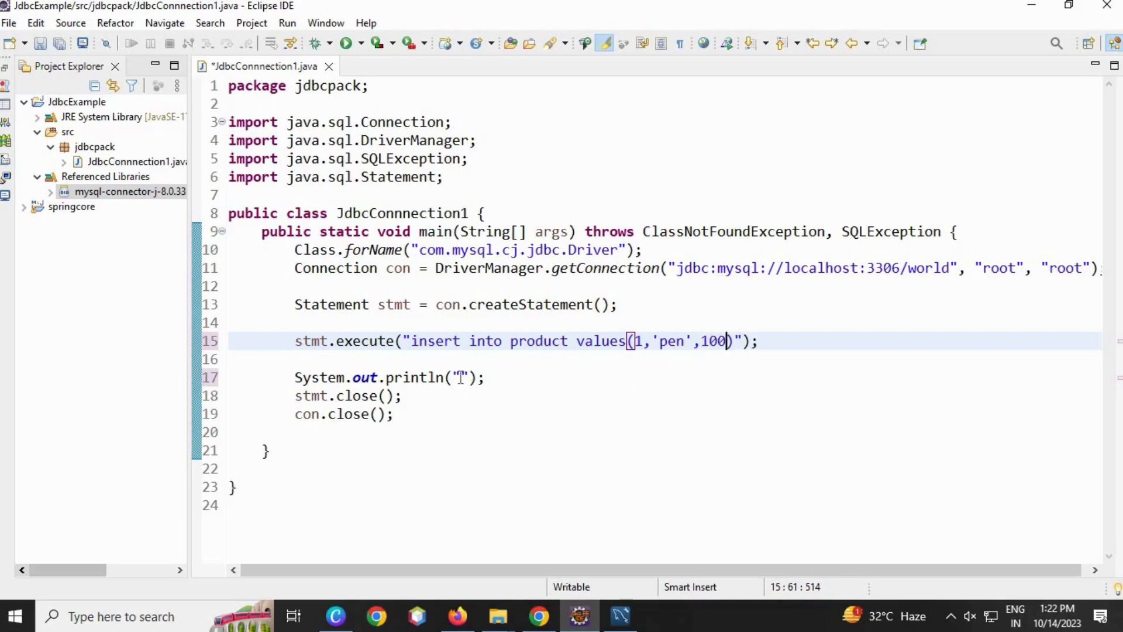
Fill the println message with "row inserted" and bring up the editor context menu.
type("row")
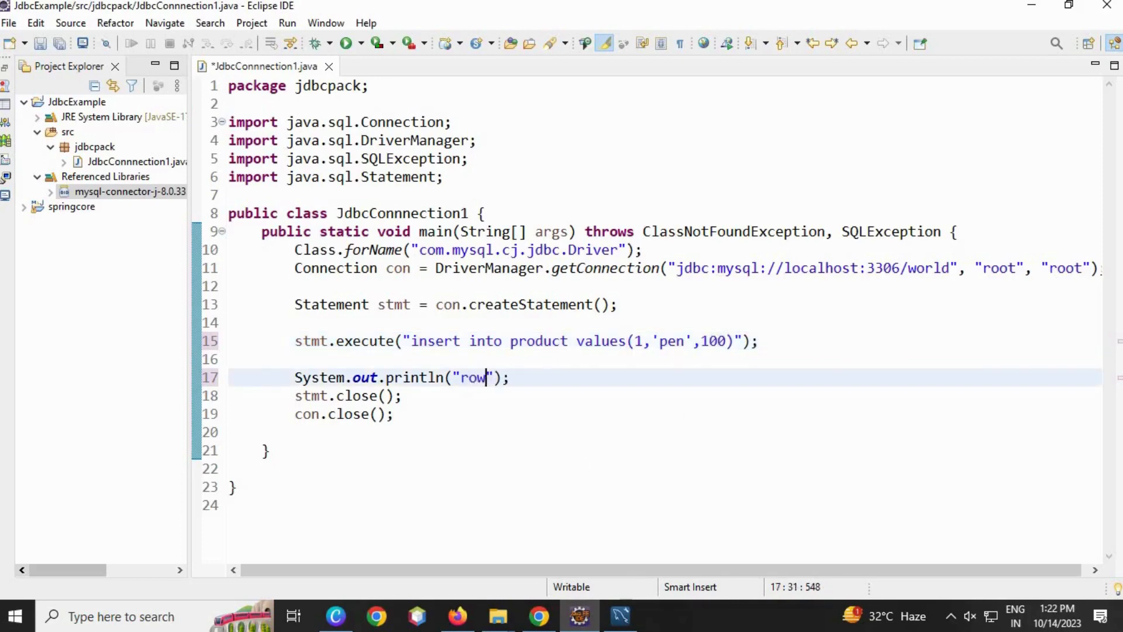
type("insert")
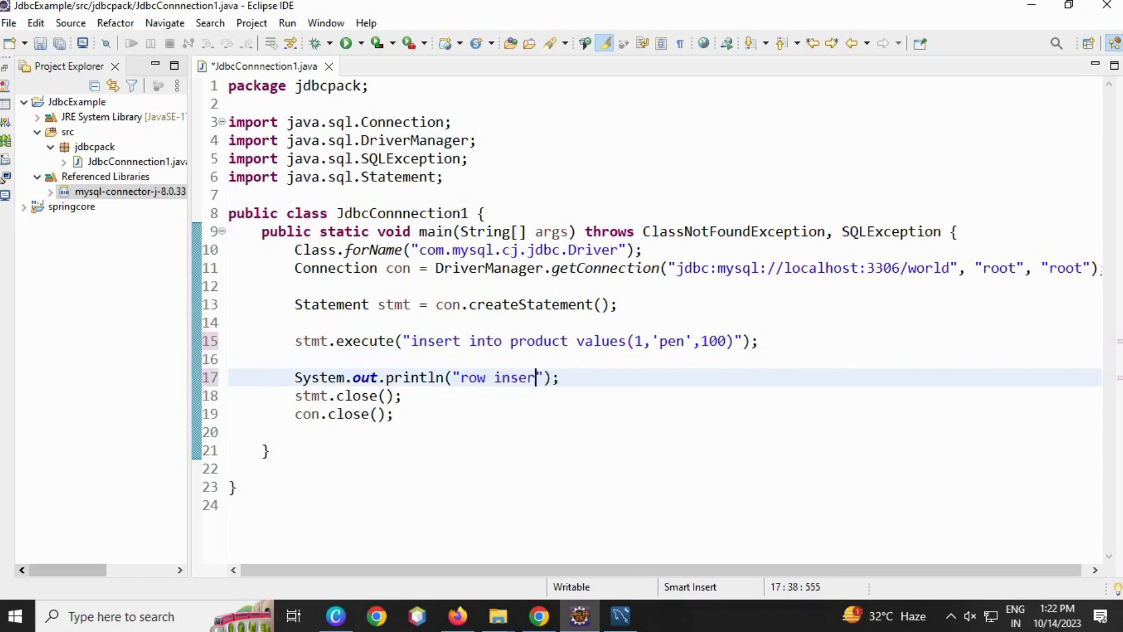
type("ted")
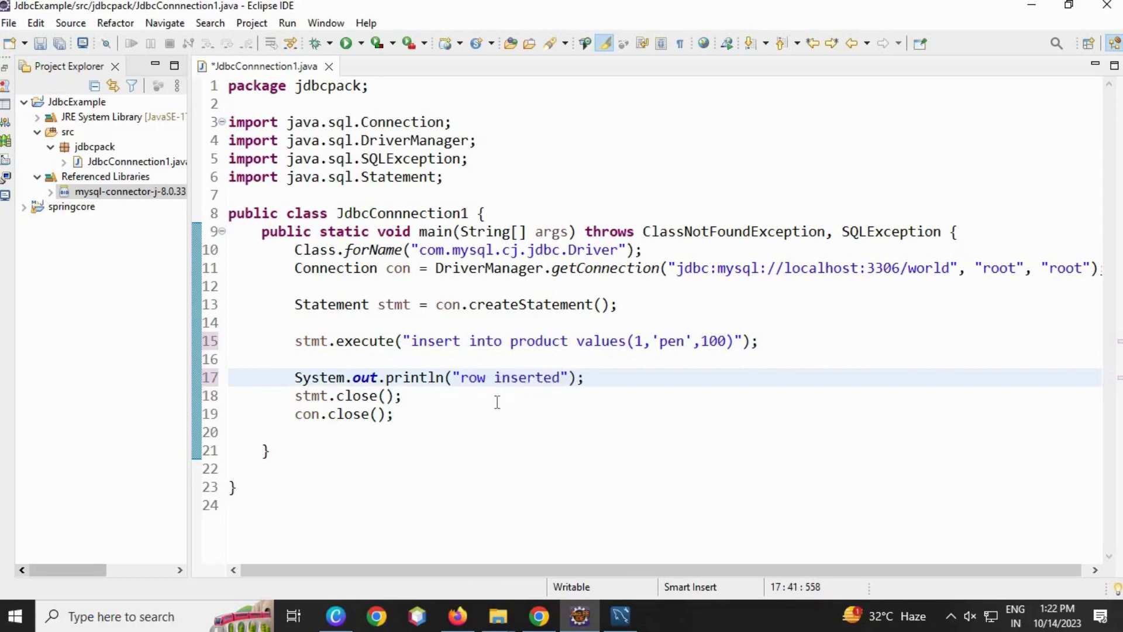
right_click(496, 401)
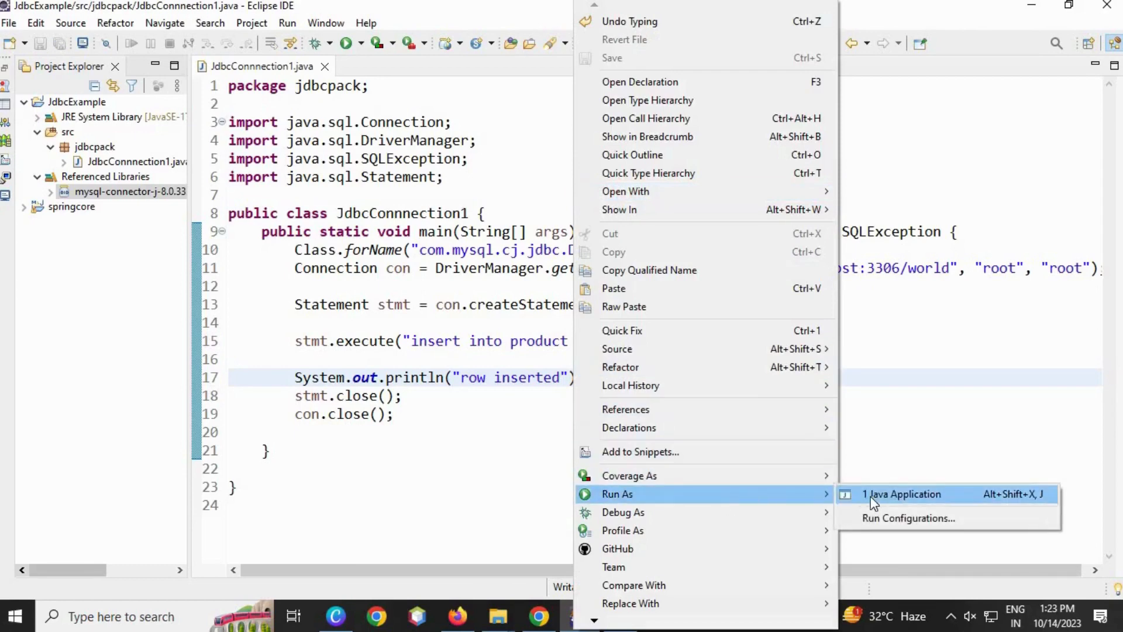
Run the program as a Java Application so the console shows row inserted.
left_click(904, 494)
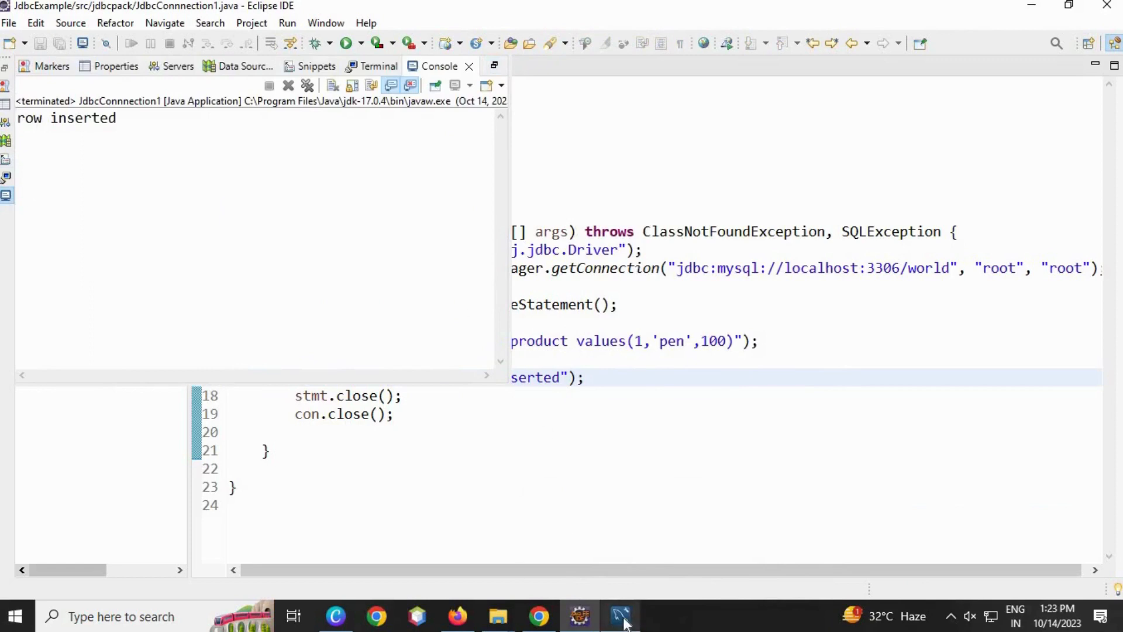
Switch to MySQL Workbench to see the product row pid 1, pen, 100.
left_click(620, 617)
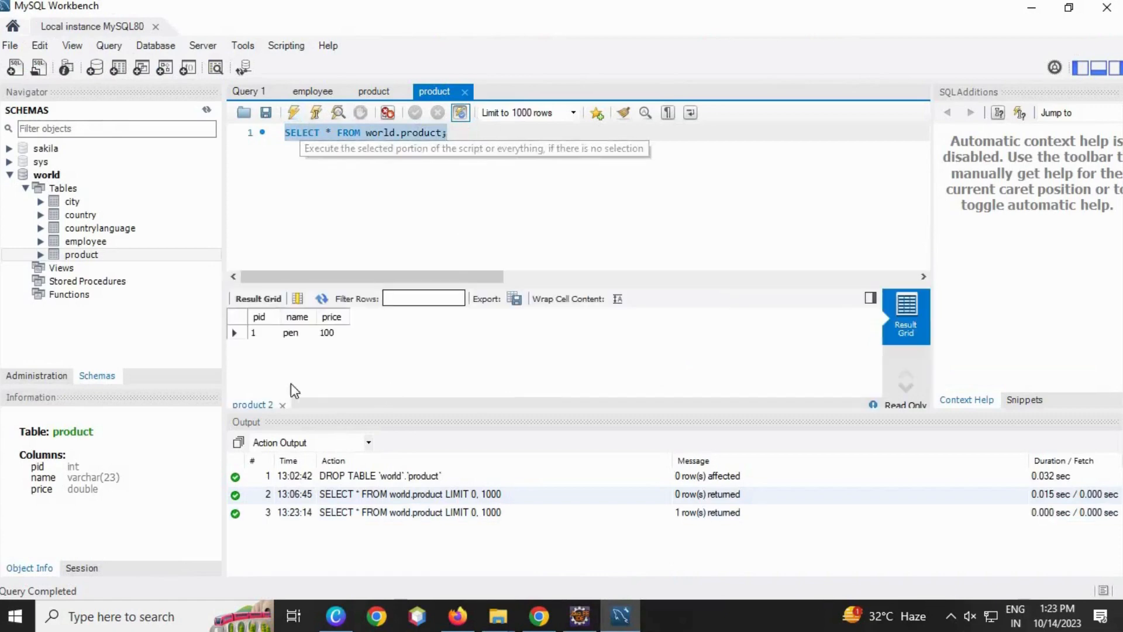
mouse_move(600, 470)
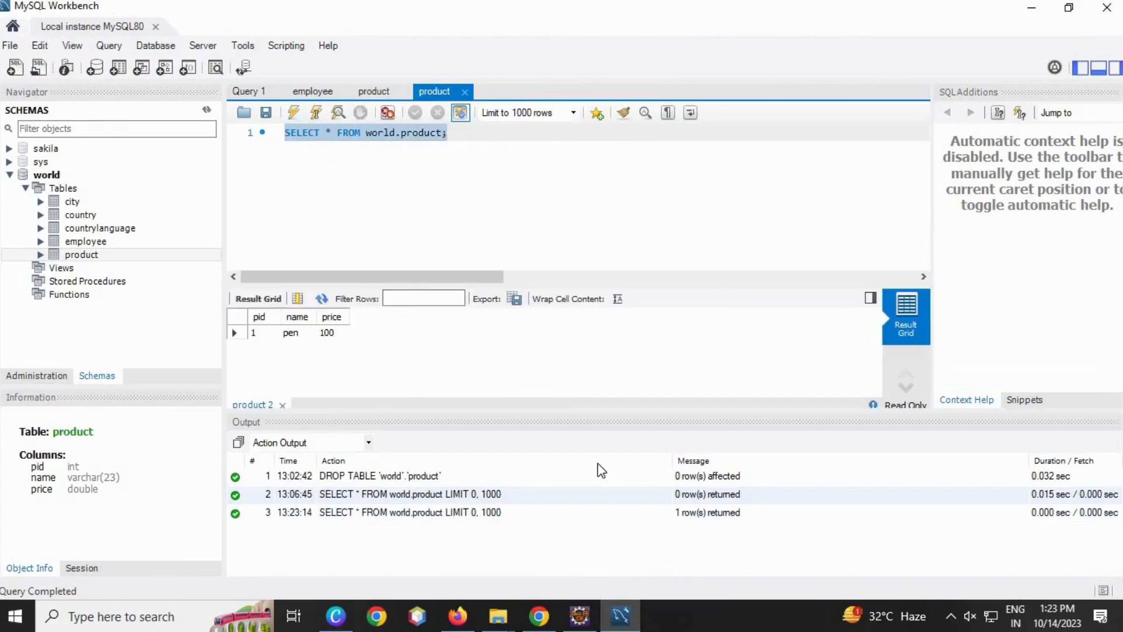
Change the insert values to id 2 and price 50 for the pencil row.
left_click(577, 617)
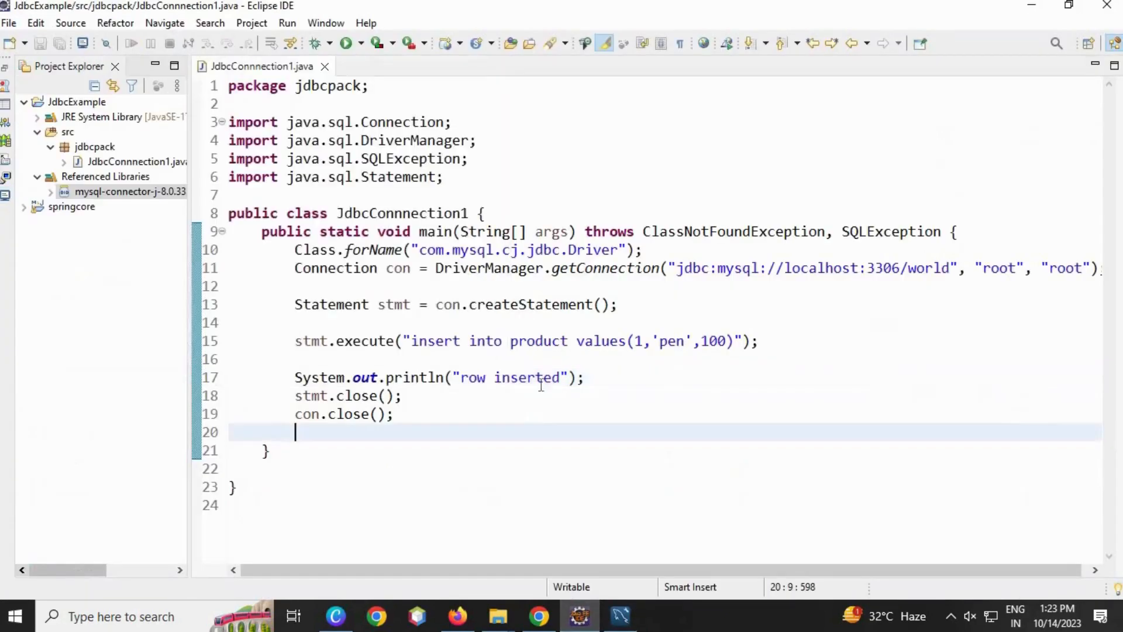
left_click(638, 340)
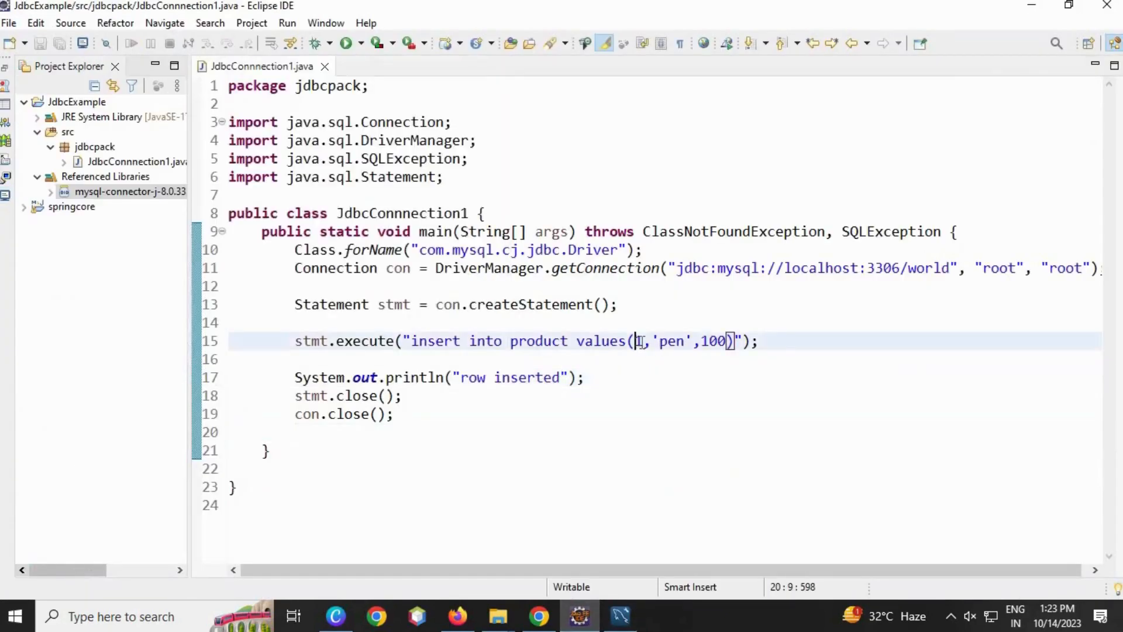
type("2")
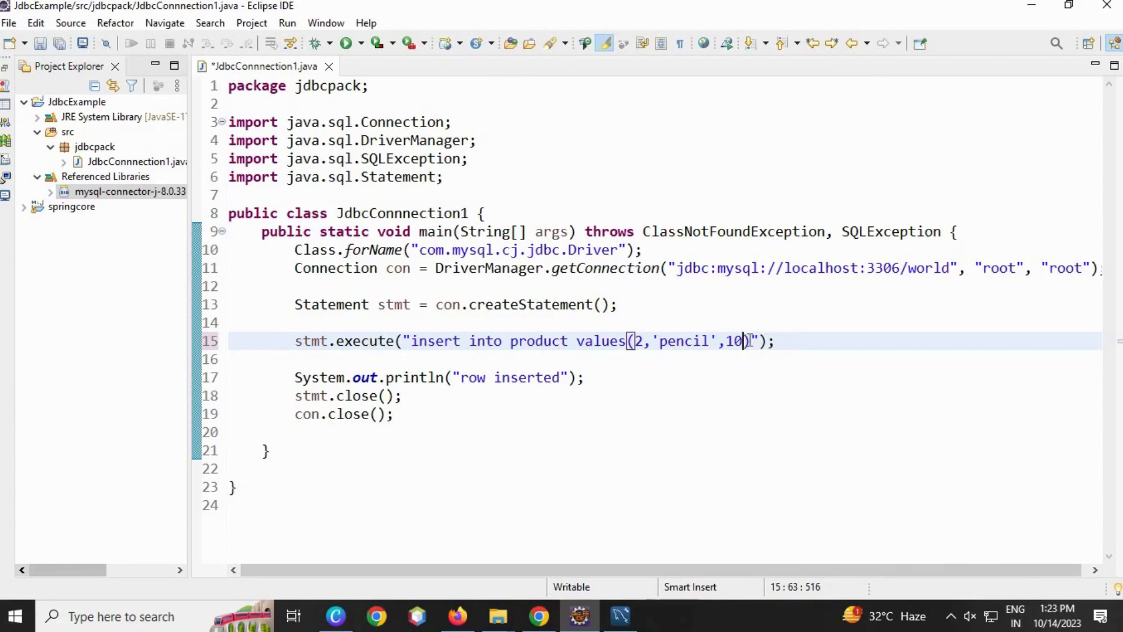
key("Backspace")
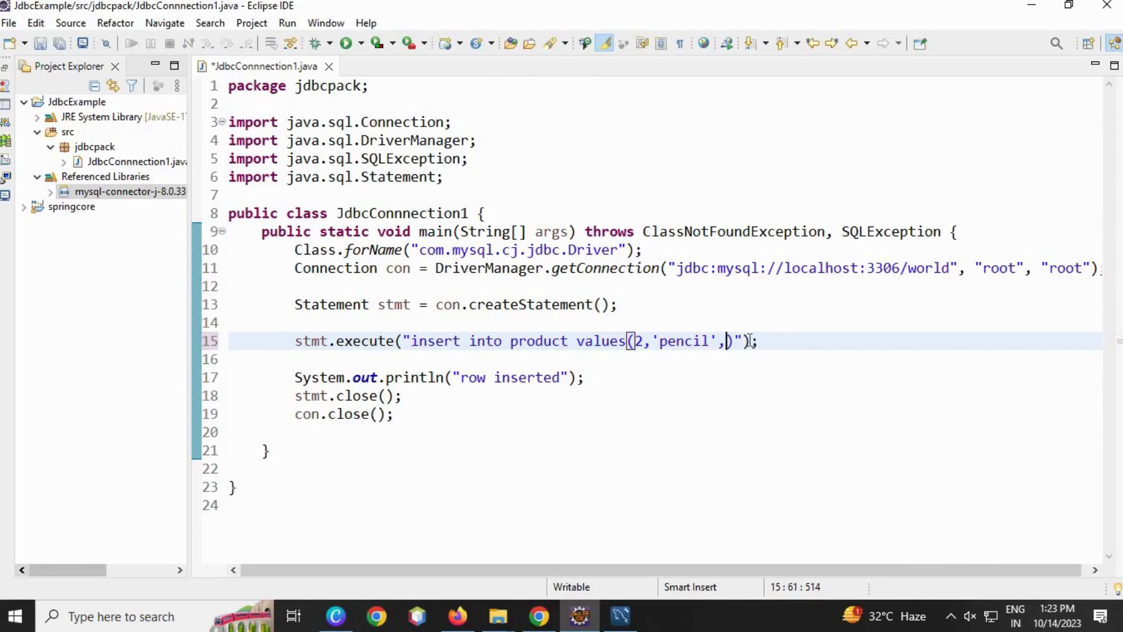
type("50")
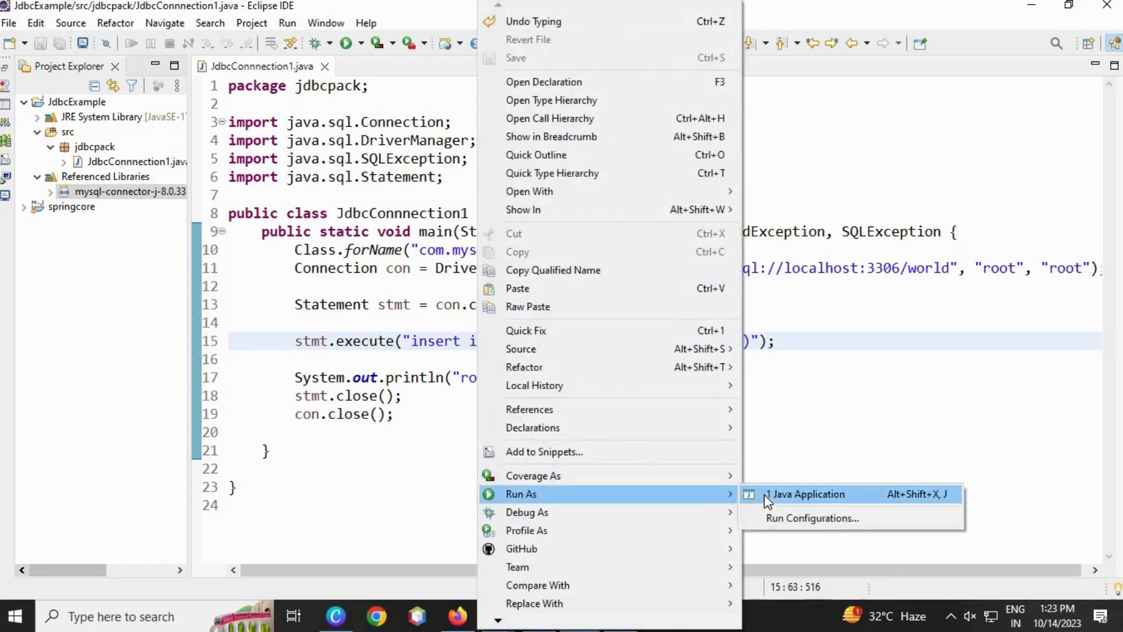
Run the program again and refresh the Workbench query to list both products.
left_click(809, 494)
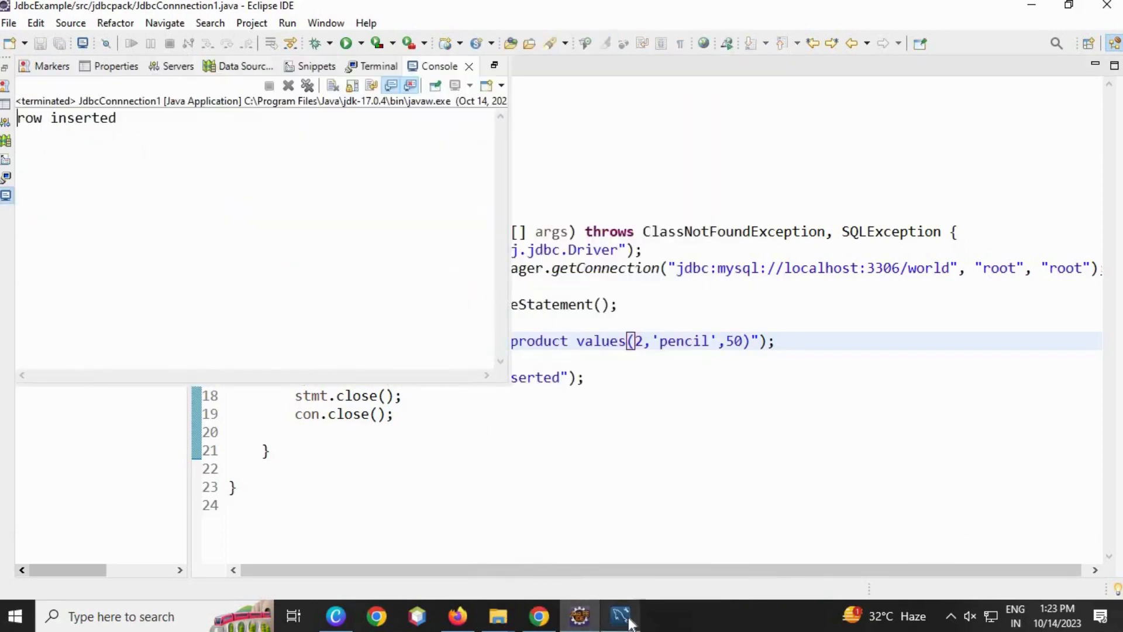
left_click(618, 616)
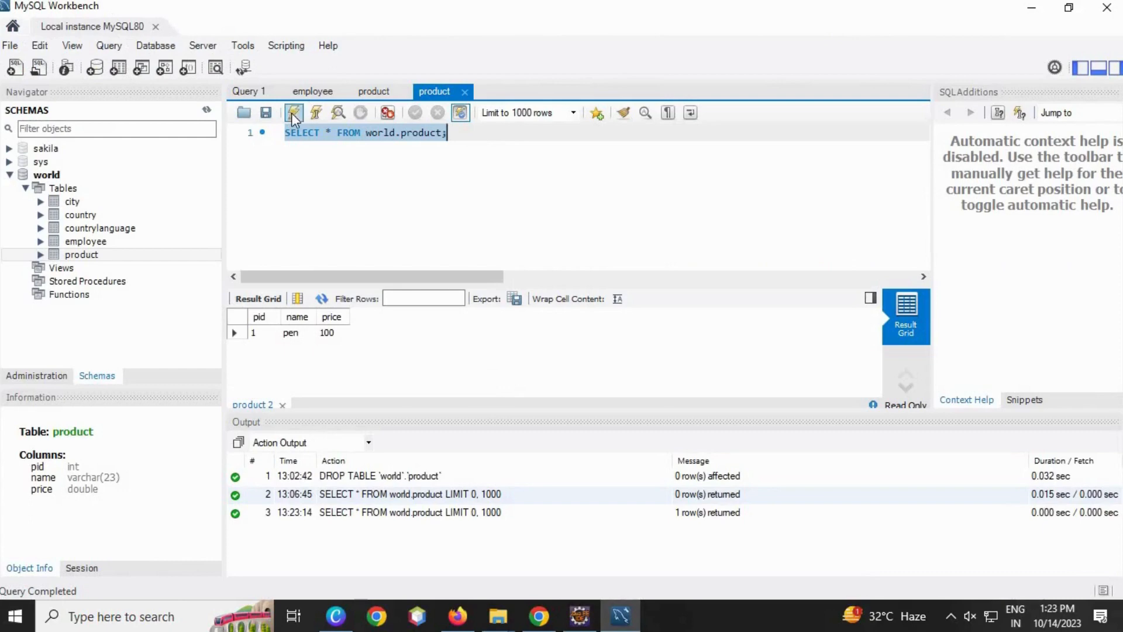
left_click(293, 112)
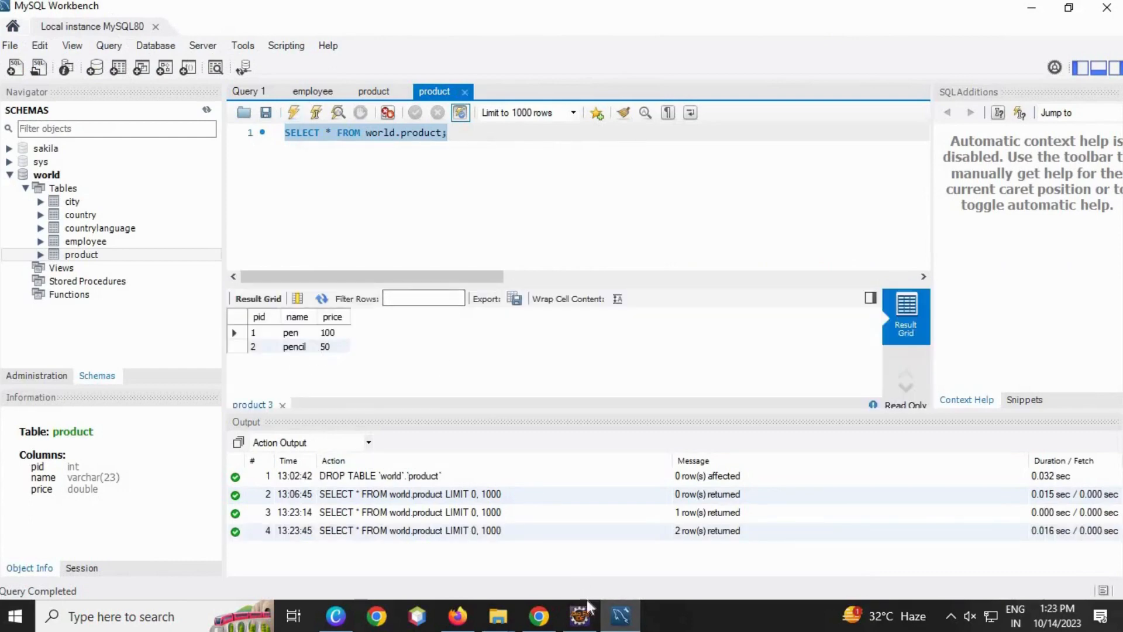